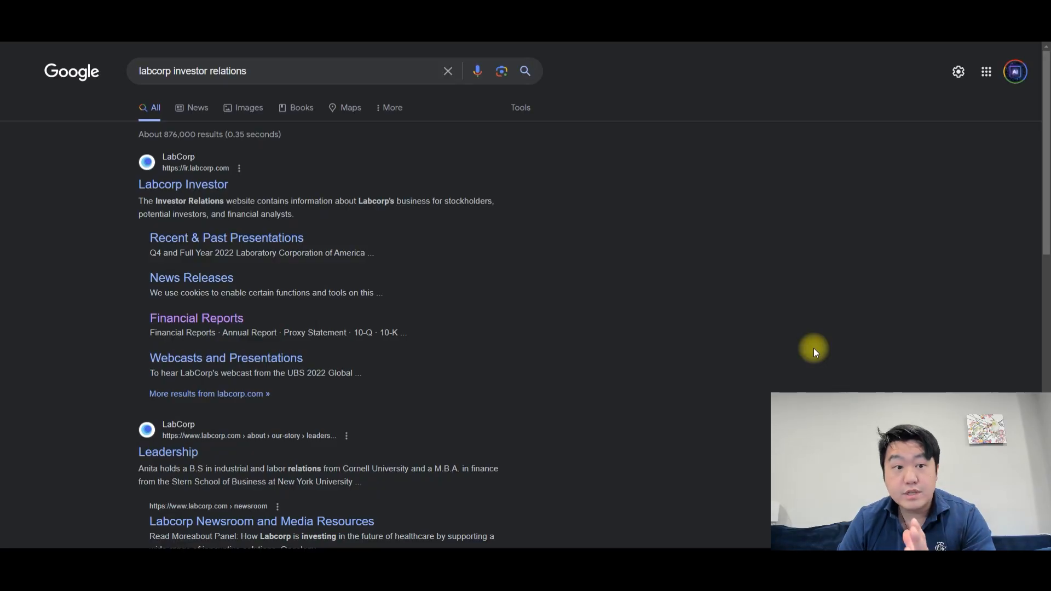
{"action": "mouse_move", "coordinate": [371, 131]}
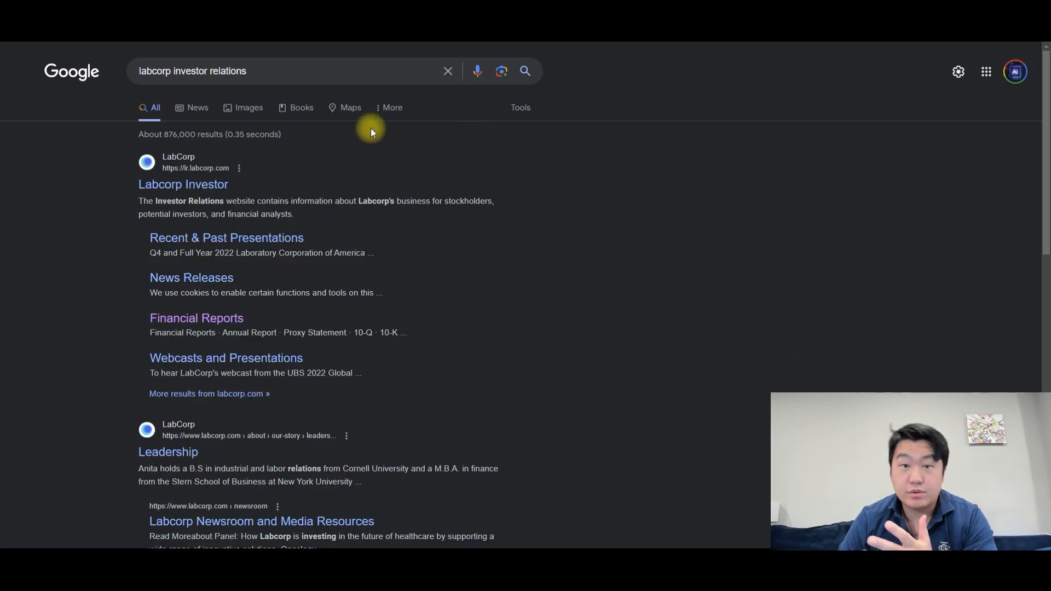
{"action": "mouse_move", "coordinate": [382, 134]}
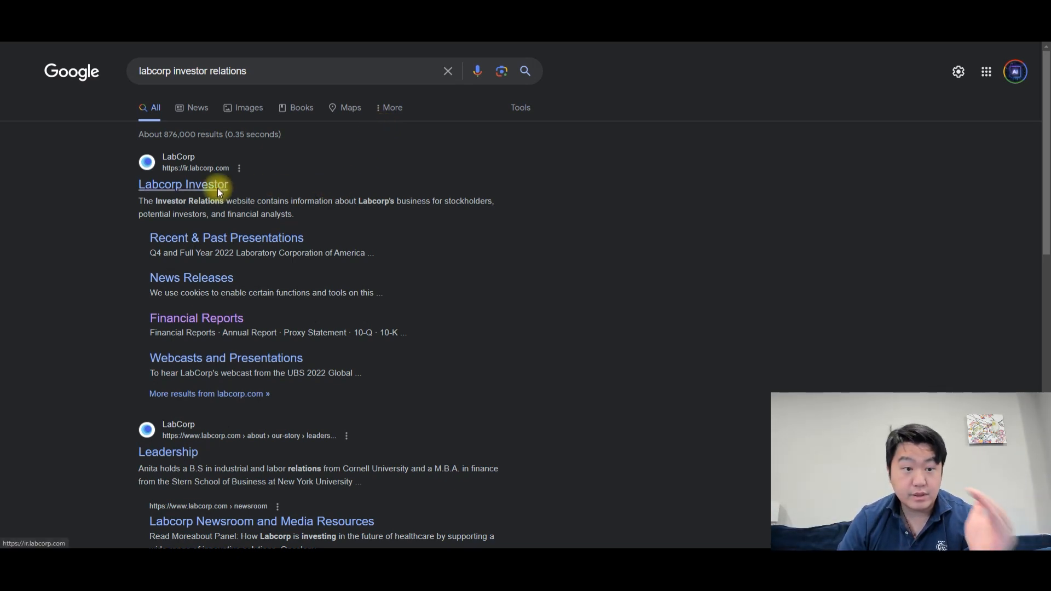
Step: Navigate from the Labcorp IR site through Financial Documents to the 2022 10-K filing details page
{"action": "left_click", "coordinate": [182, 184]}
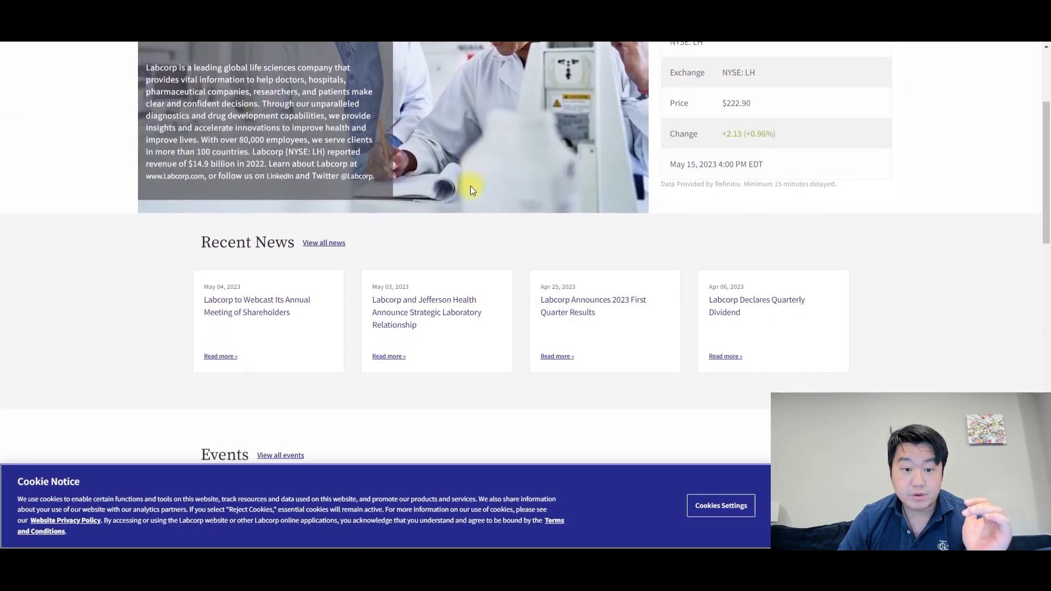
{"action": "scroll", "scroll_direction": "down", "scroll_amount": 3}
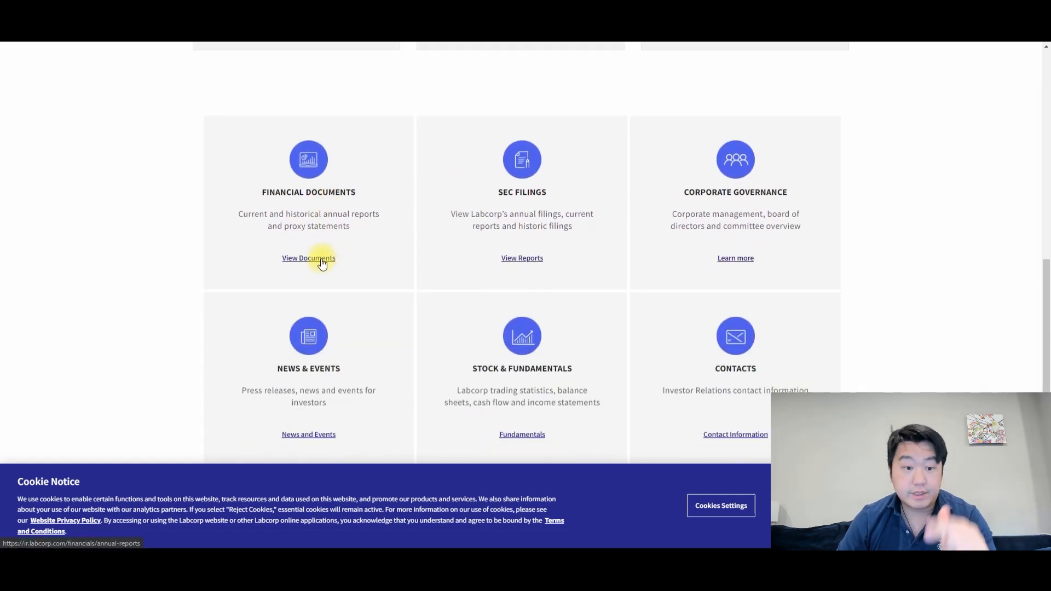
{"action": "left_click", "coordinate": [309, 258]}
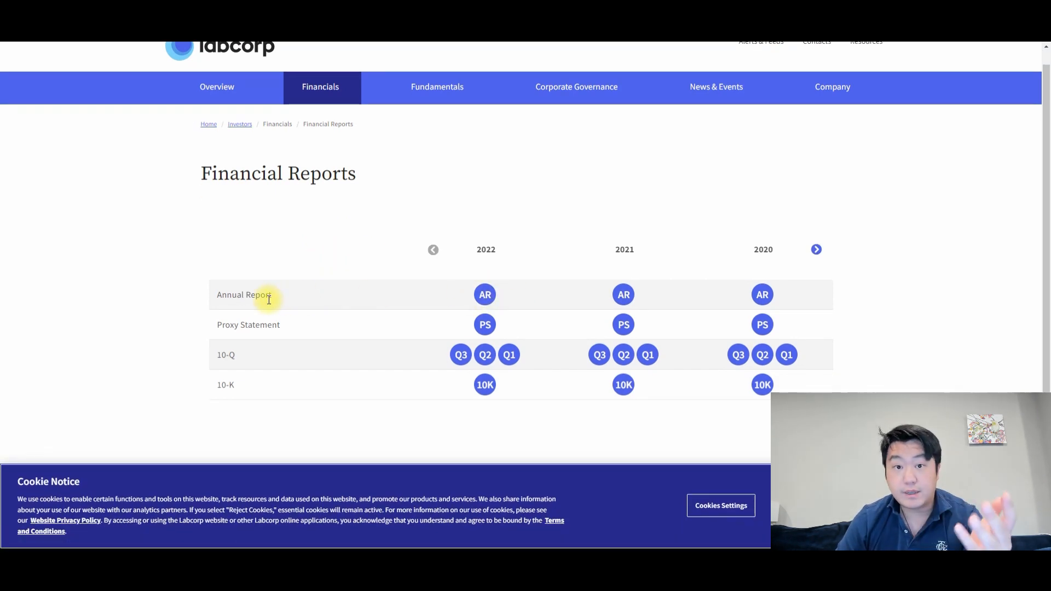
{"action": "left_click", "coordinate": [485, 294]}
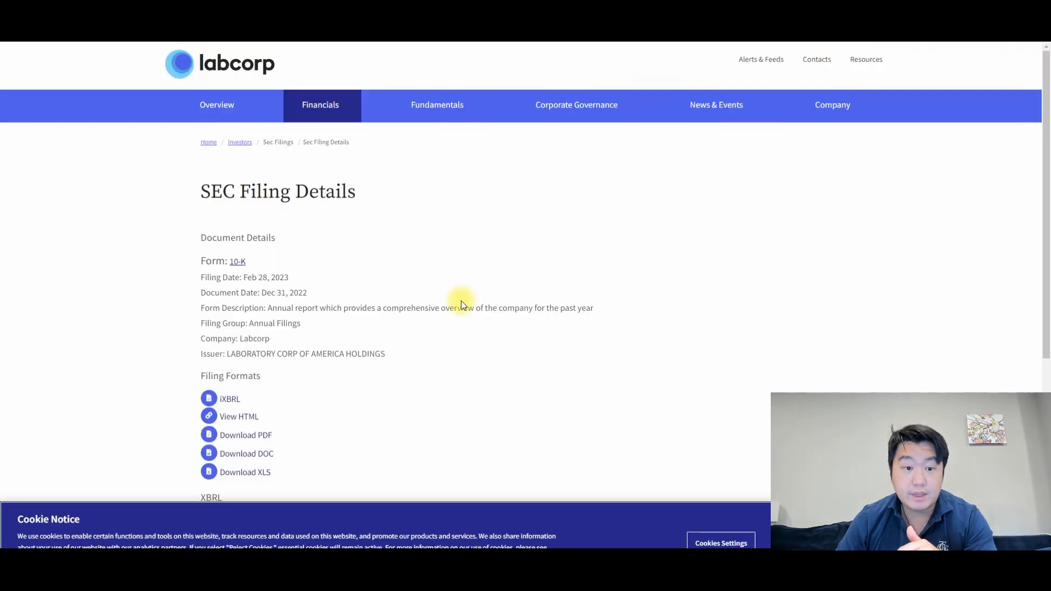
{"action": "scroll", "scroll_direction": "down", "scroll_amount": 3}
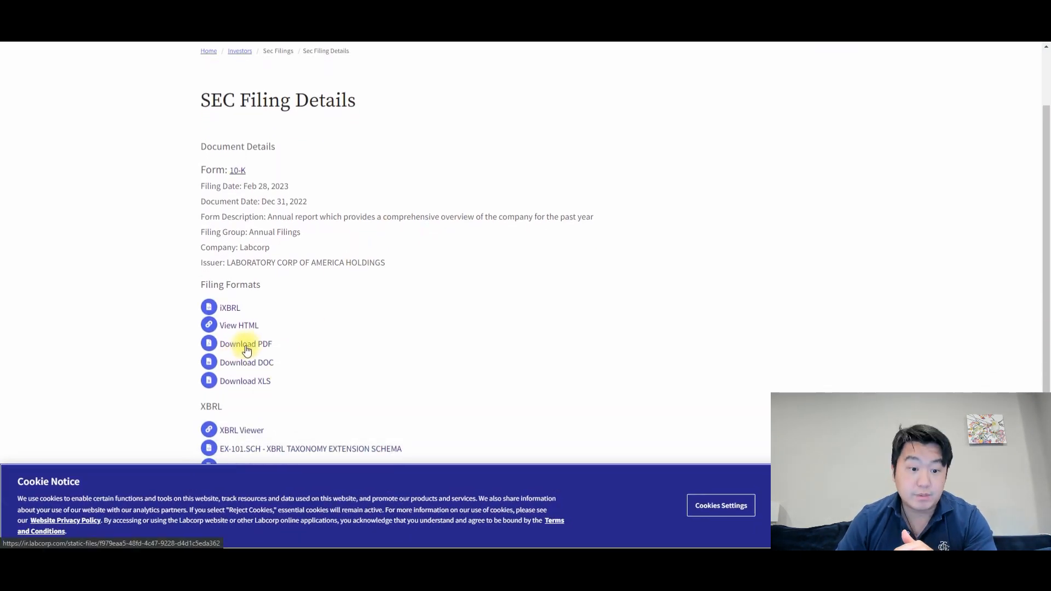
{"action": "left_click", "coordinate": [245, 344]}
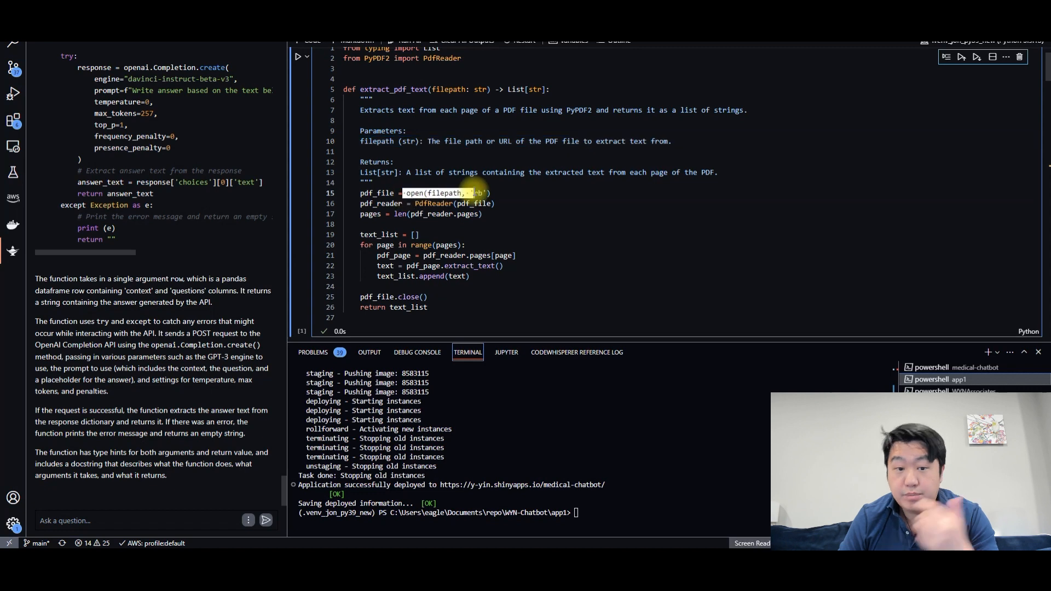
{"action": "mouse_move", "coordinate": [470, 204]}
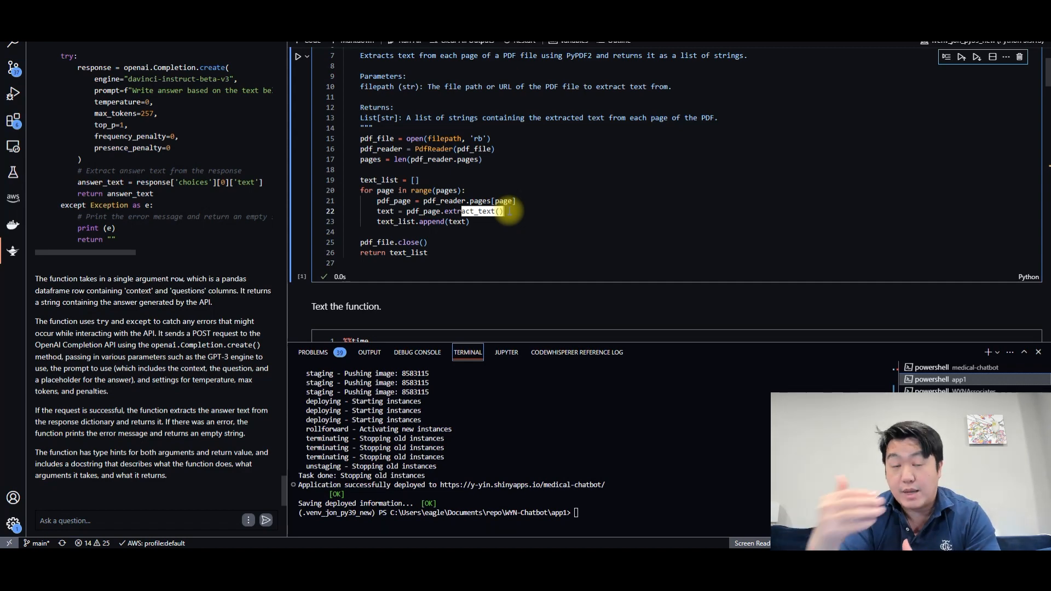
{"action": "scroll", "scroll_direction": "down", "scroll_amount": 3}
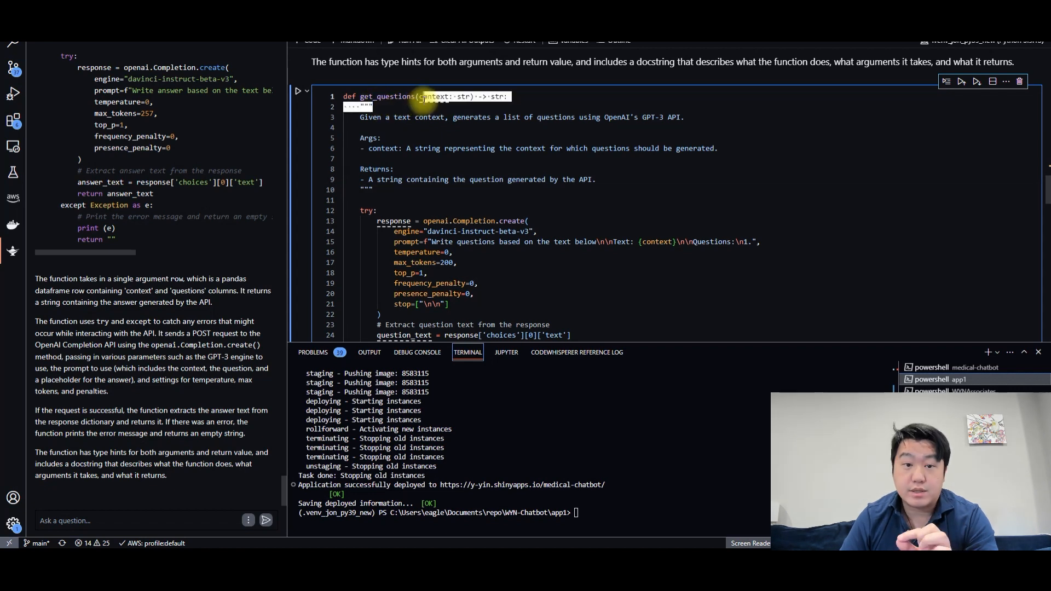
{"action": "double_click", "coordinate": [385, 97]}
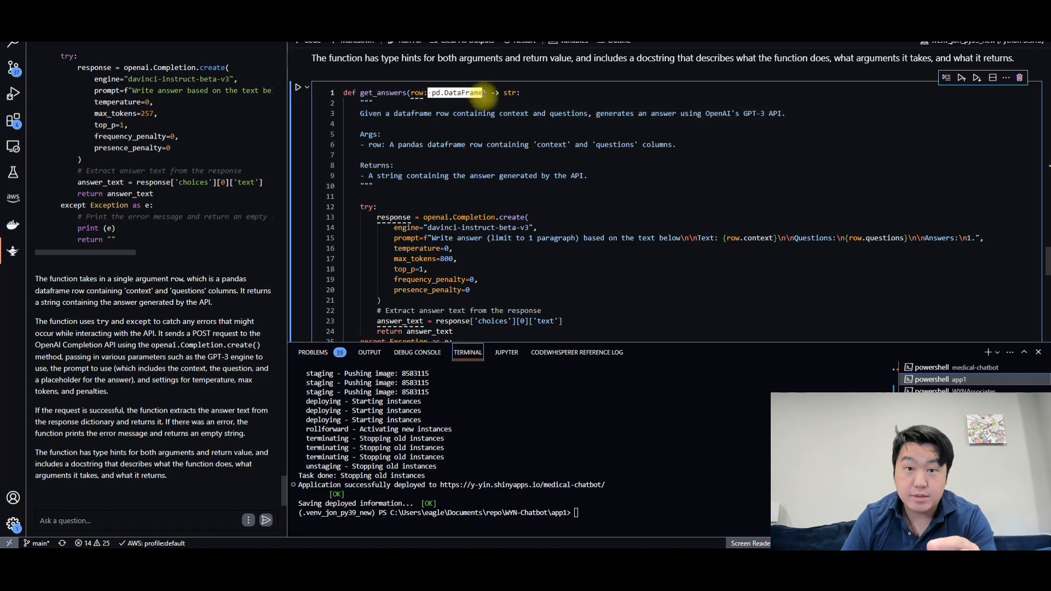
{"action": "mouse_move", "coordinate": [459, 92]}
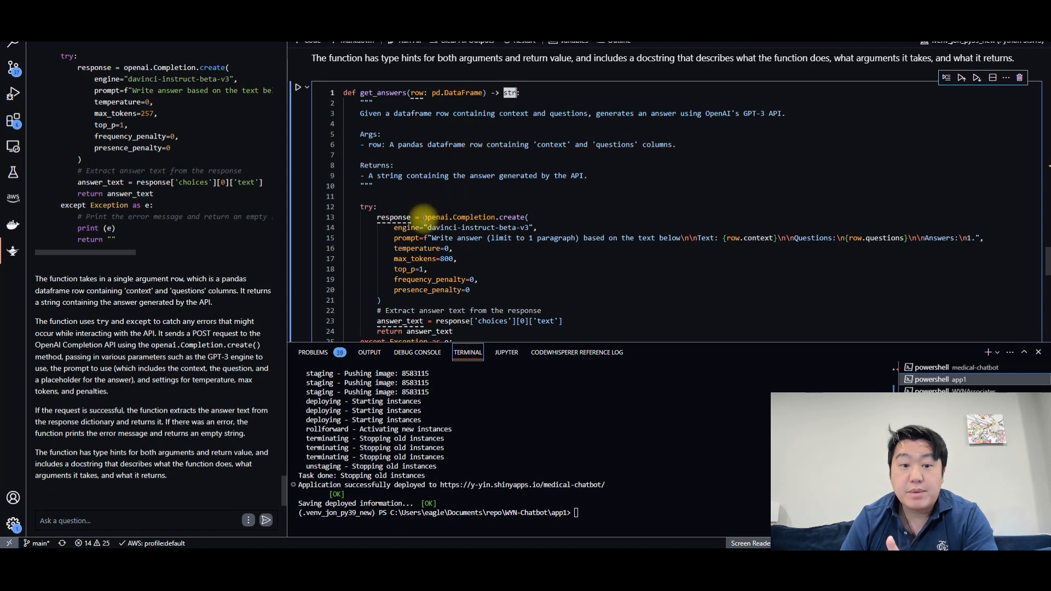
{"action": "double_click", "coordinate": [437, 216]}
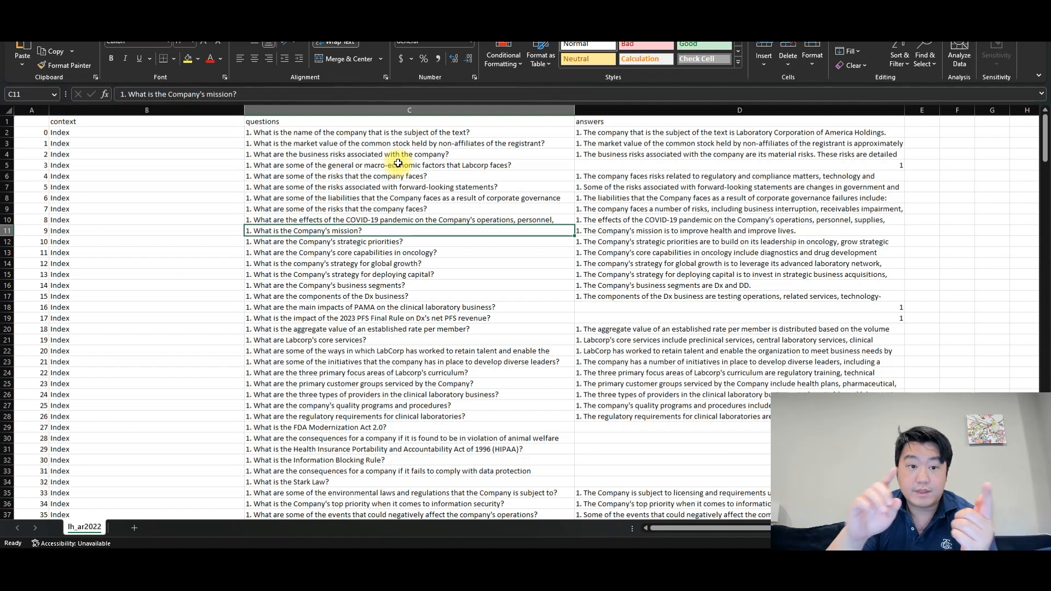
{"action": "left_click", "coordinate": [146, 109]}
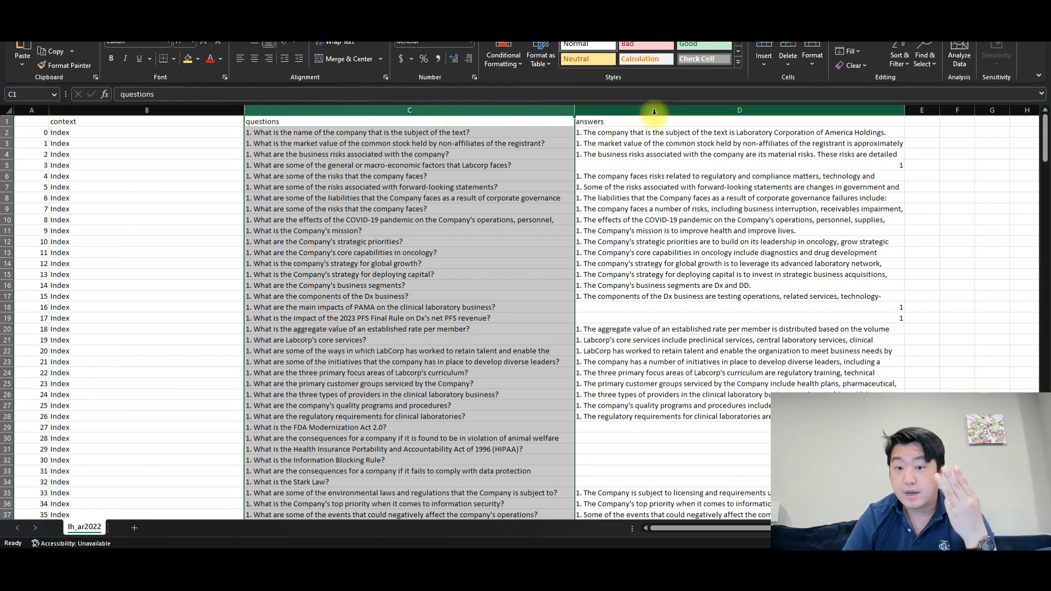
{"action": "left_click", "coordinate": [739, 121]}
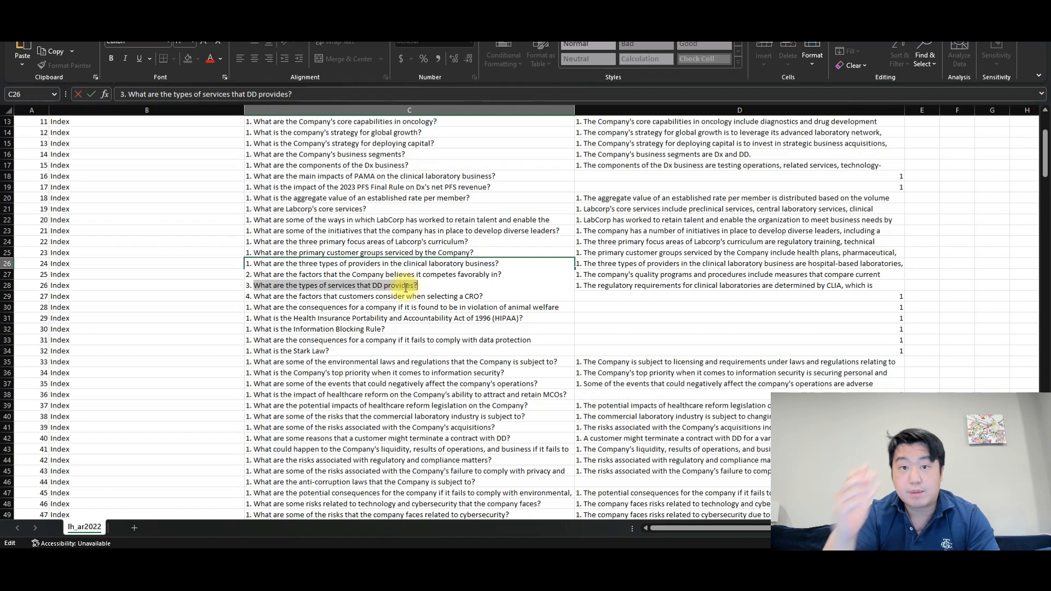
Step: Switch from Excel to Yin's ChatBot with the DD services question copied
{"action": "key", "text": "alt+tab"}
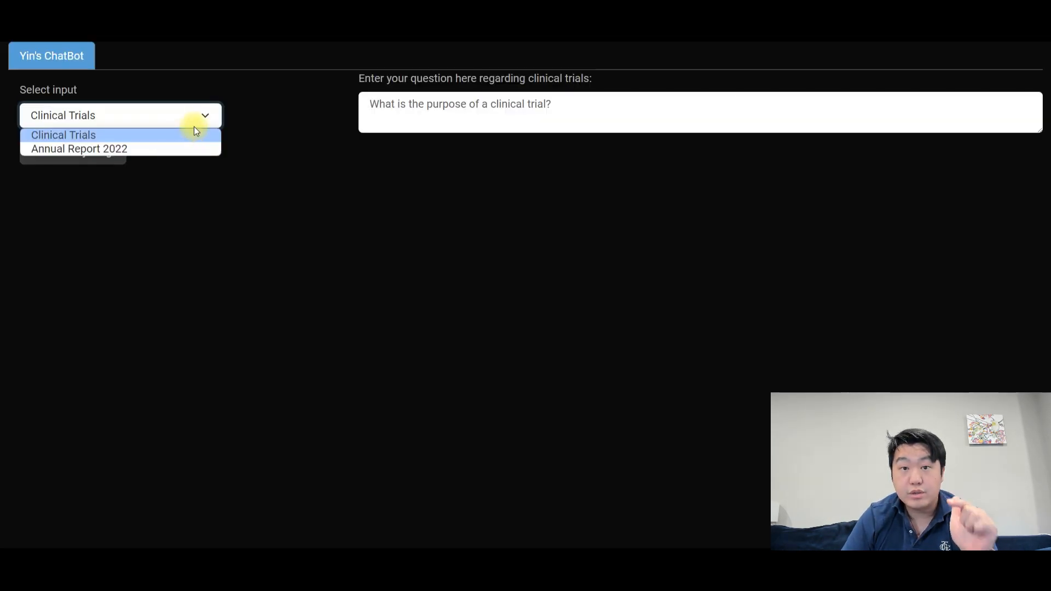
{"action": "mouse_move", "coordinate": [177, 148]}
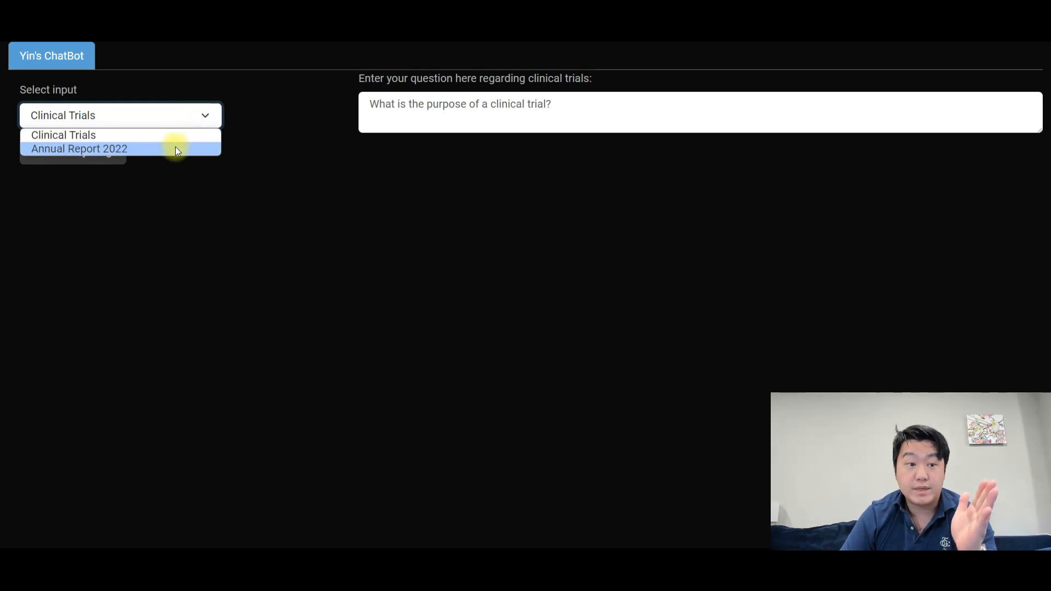
Step: Query Annual Report 2022 for DD's service types and highlight the listed services in the reply
{"action": "left_click", "coordinate": [79, 148]}
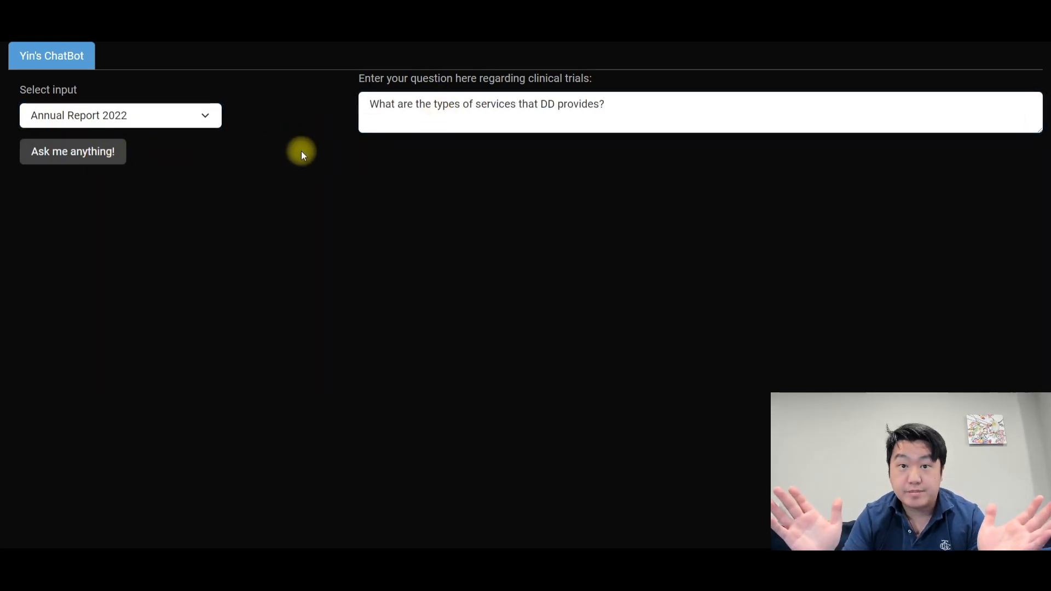
{"action": "left_click", "coordinate": [73, 151]}
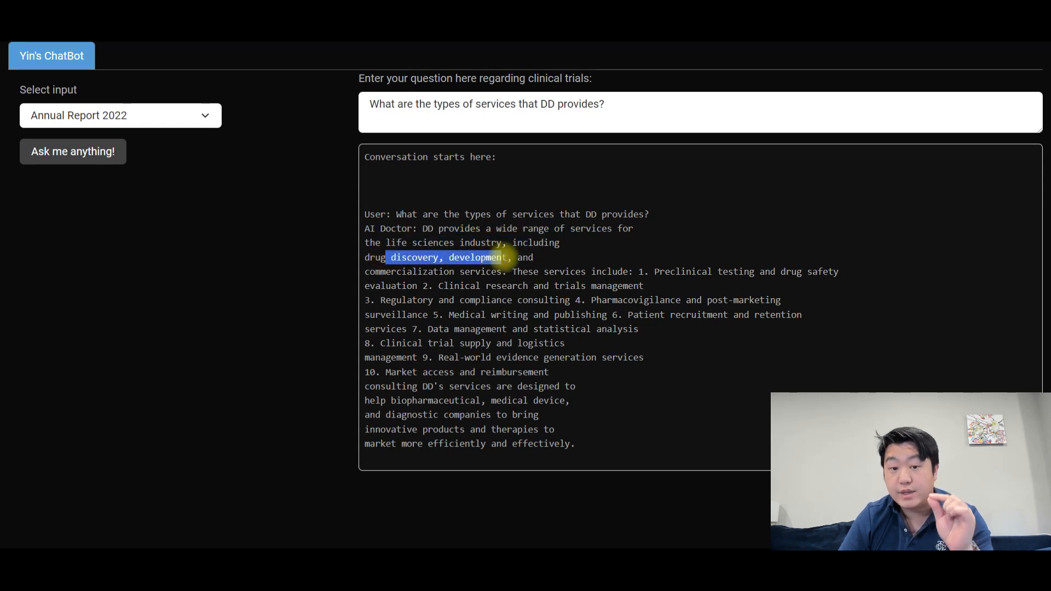
{"action": "left_click_drag", "start_coordinate": [511, 256], "coordinate": [480, 272]}
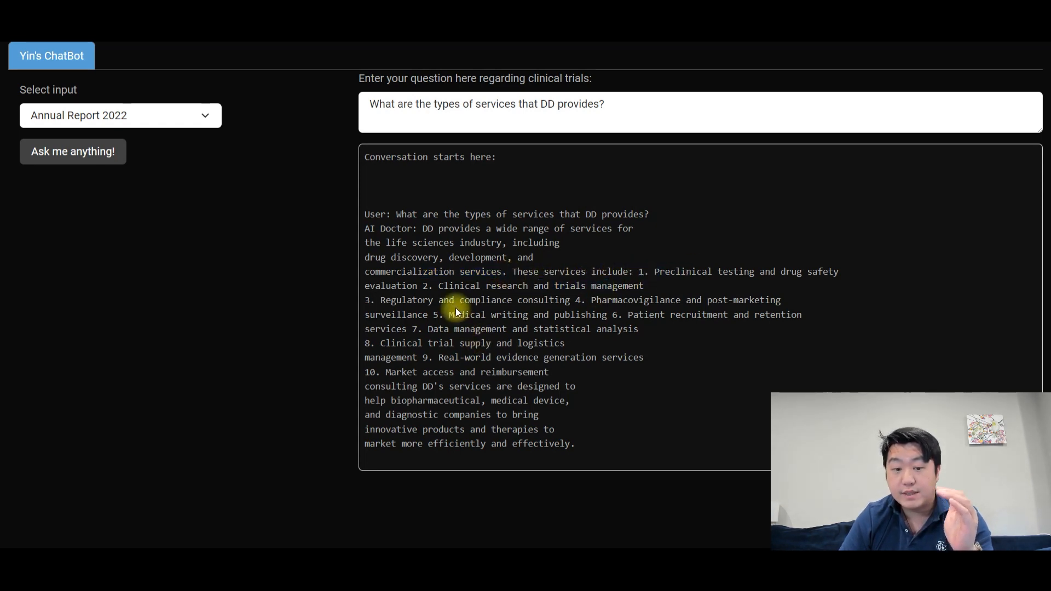
{"action": "left_click_drag", "start_coordinate": [450, 314], "coordinate": [549, 373]}
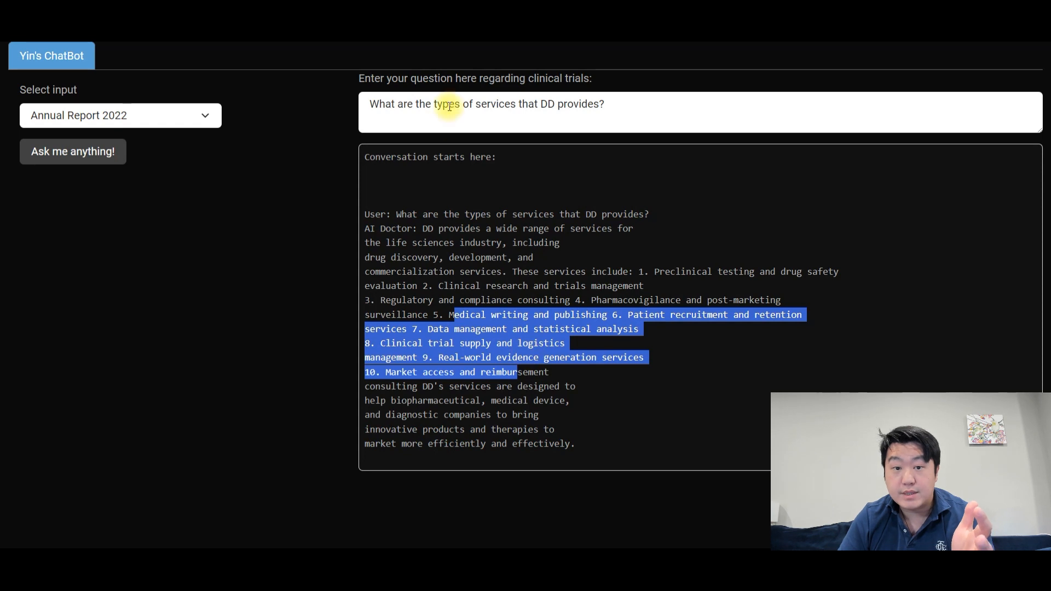
{"action": "triple_click", "coordinate": [486, 104]}
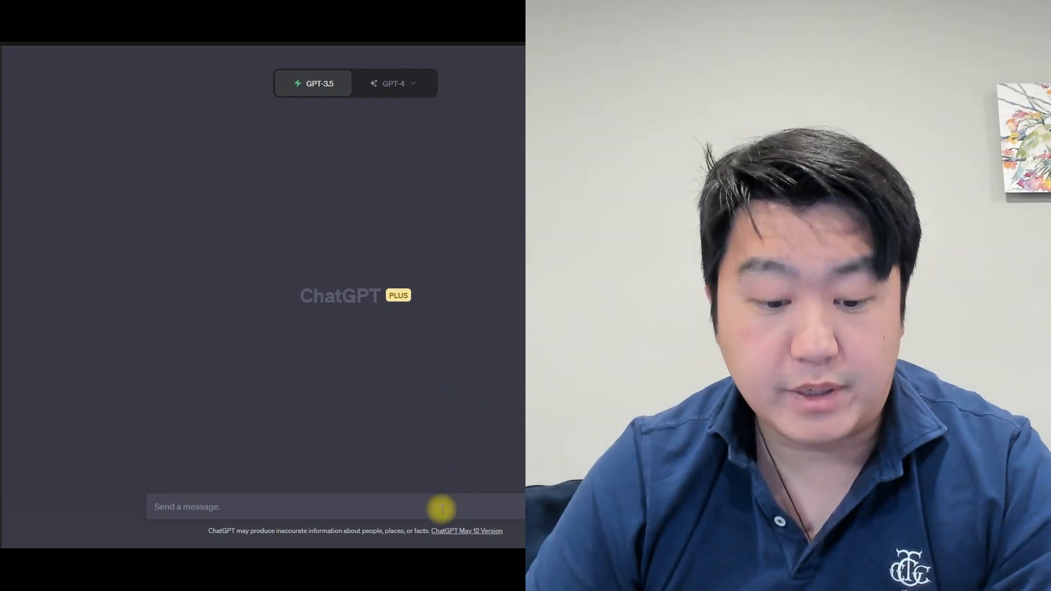
Step: Enter 'What are the types of services that DD provides?' into ChatGPT's message box
{"action": "type", "text": "What are the types of services that DD provides?"}
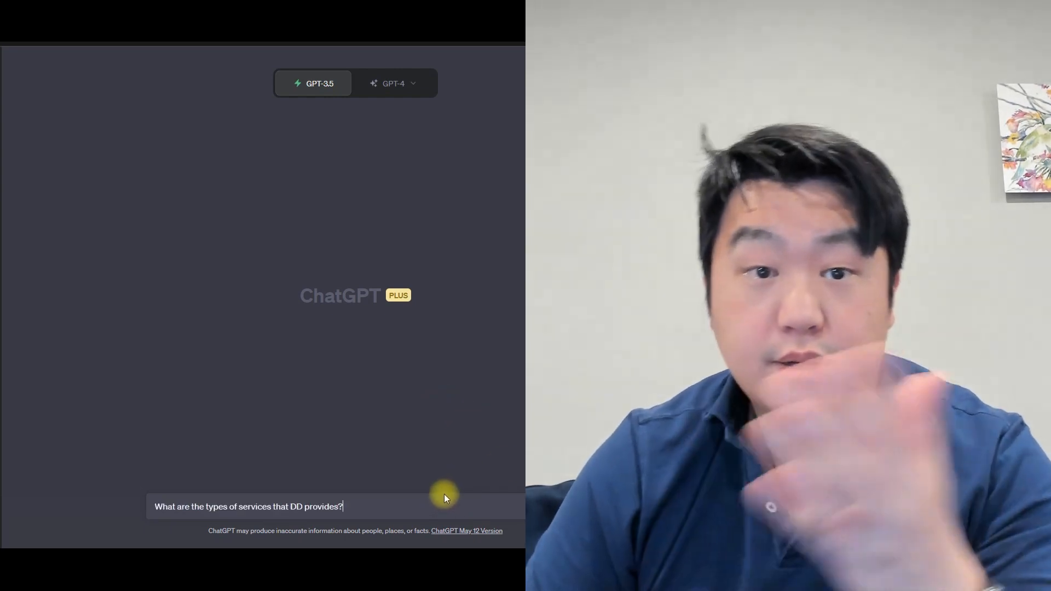
{"action": "mouse_move", "coordinate": [414, 165]}
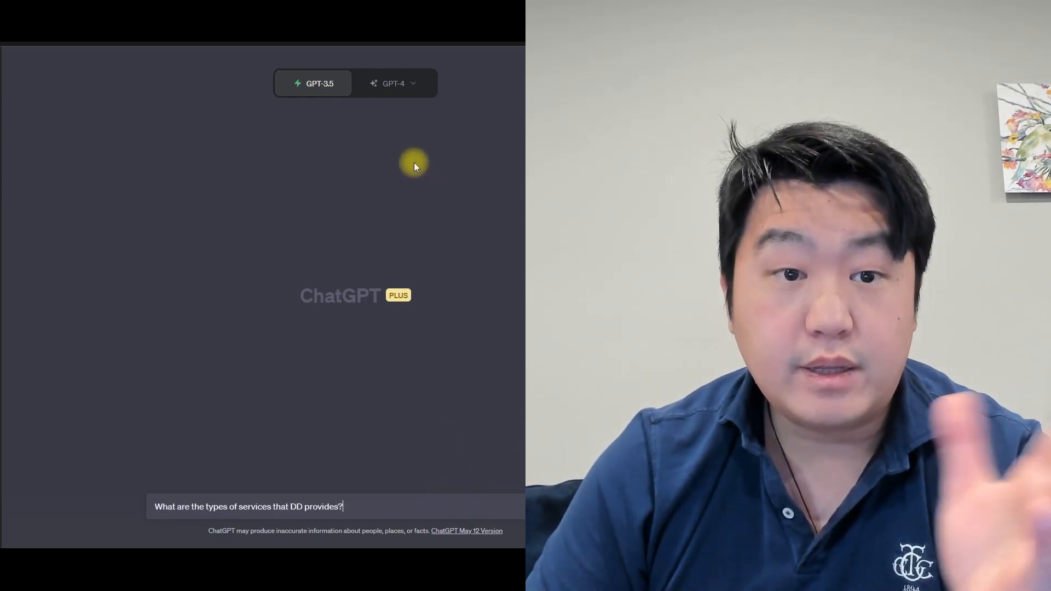